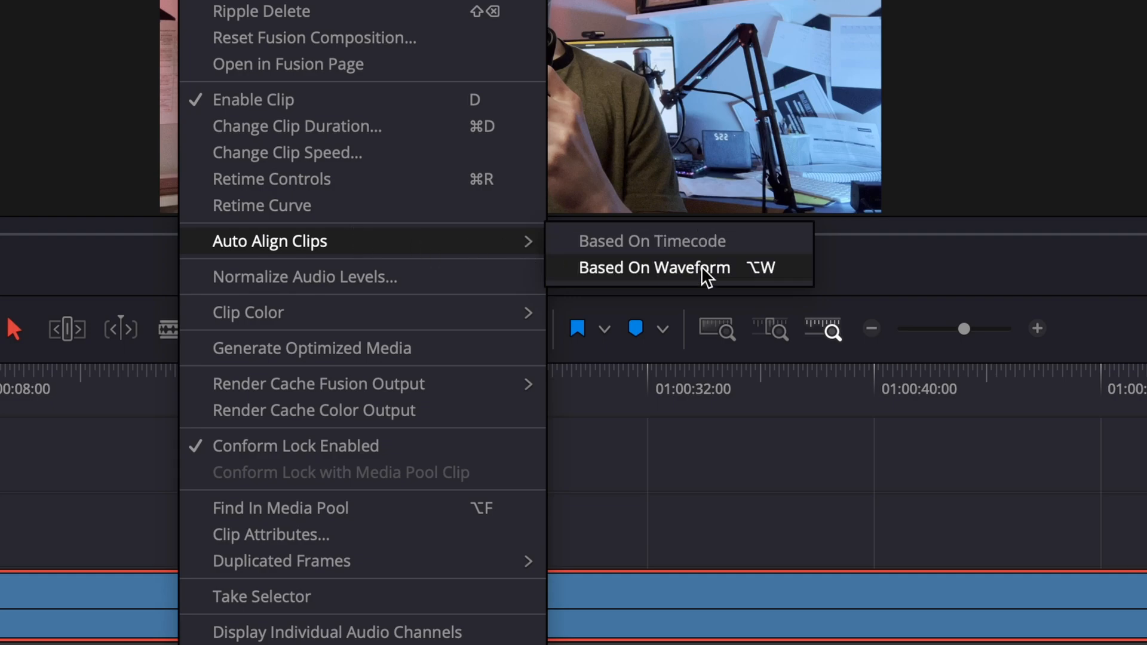
Auto-align ZOOM0001.WAV with IMG_3034.MOV based on waveform
left_click(652, 267)
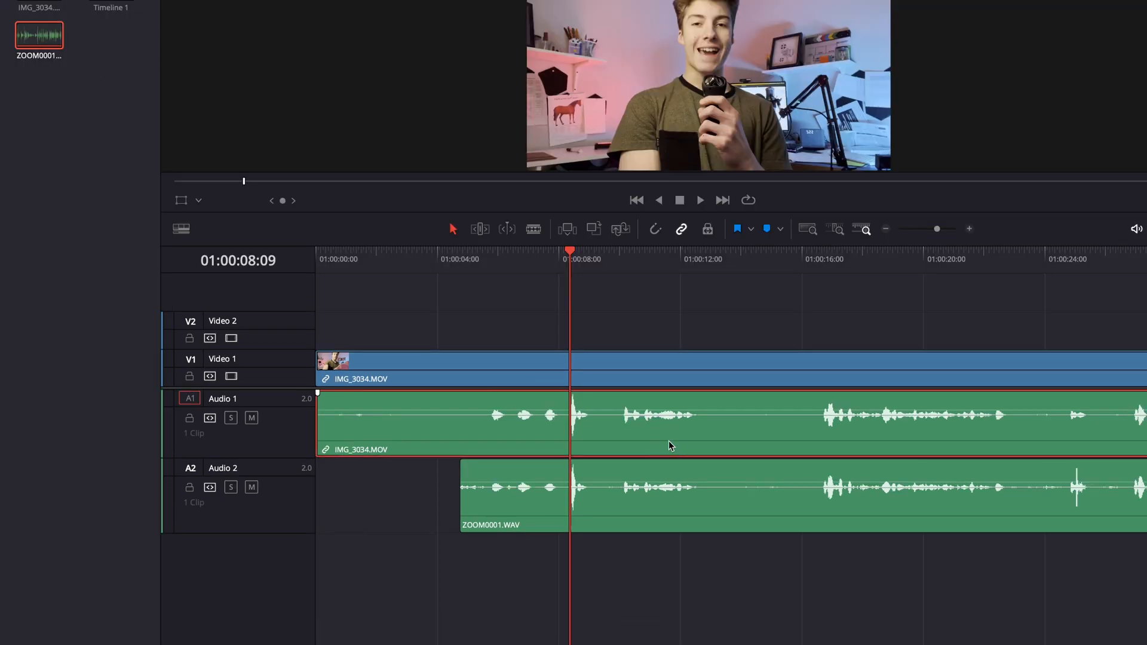
mouse_move(432, 326)
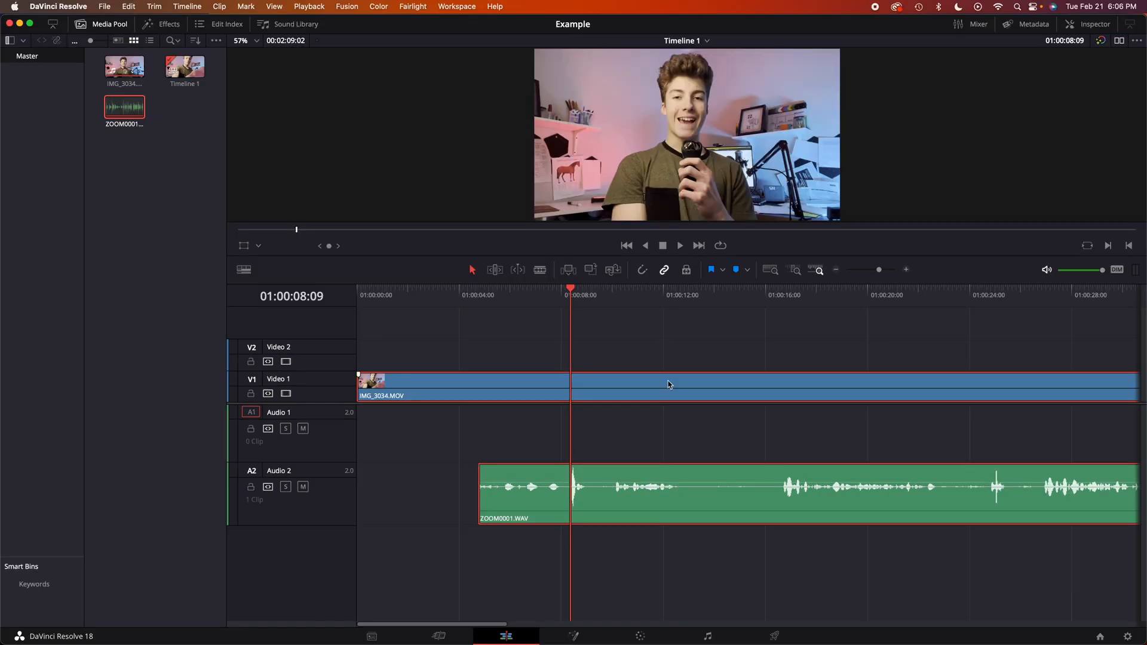
Link the WAV audio to the video clip so both start together
right_click(668, 386)
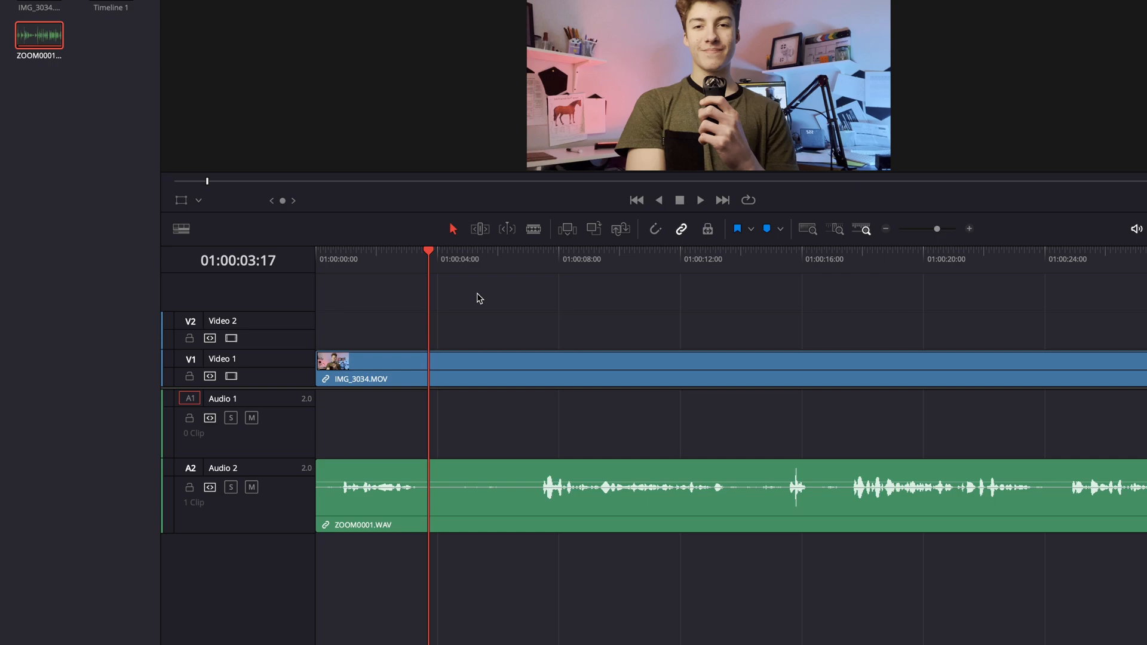
left_click(174, 25)
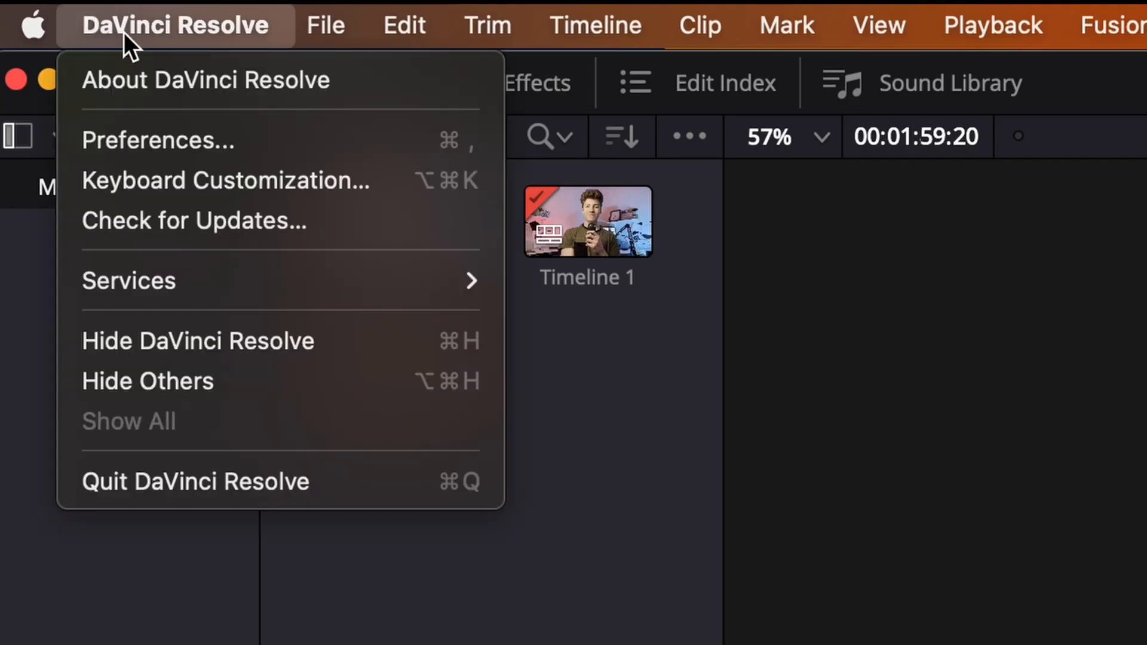
Open Keyboard Customization and filter commands by 'waveform'
left_click(225, 180)
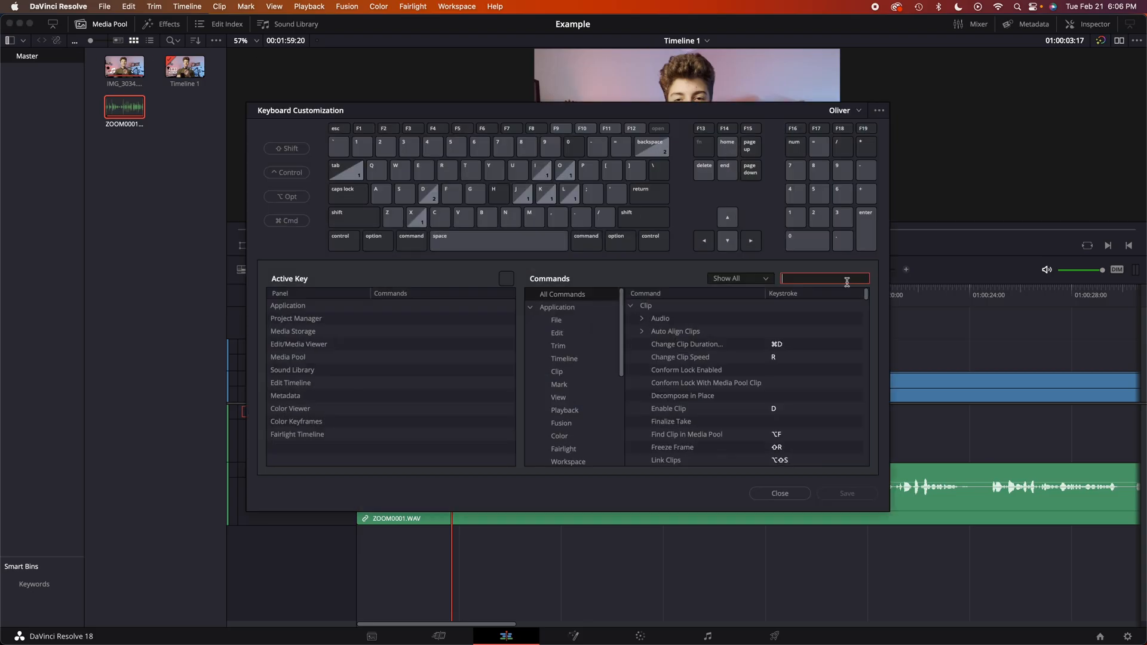
type("wa")
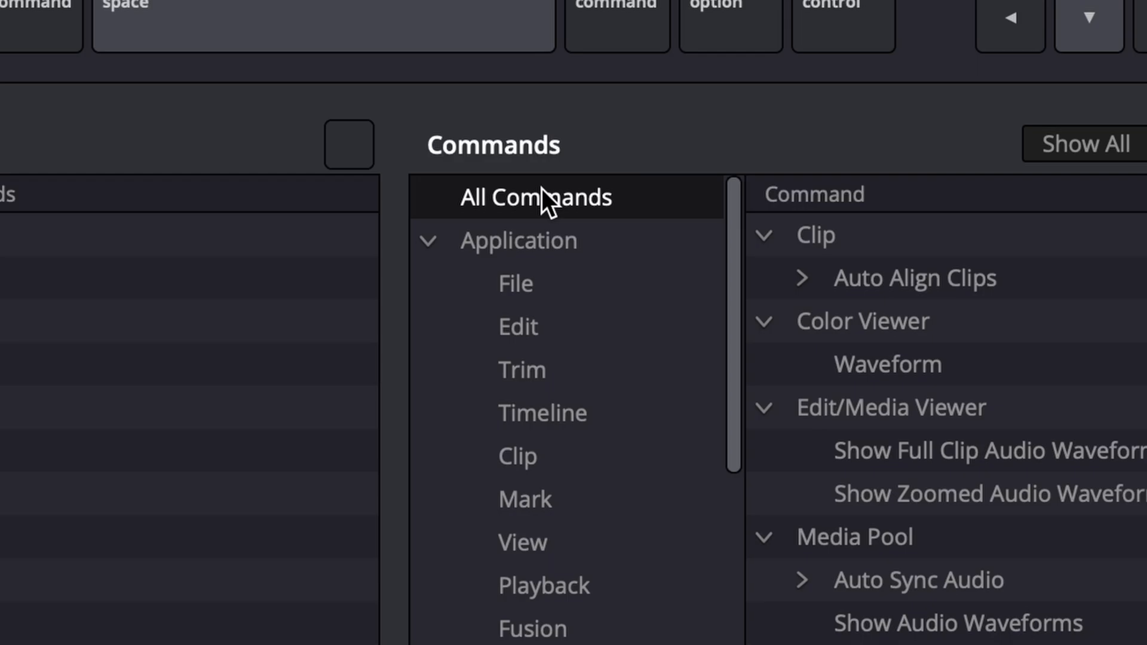
type("waveform")
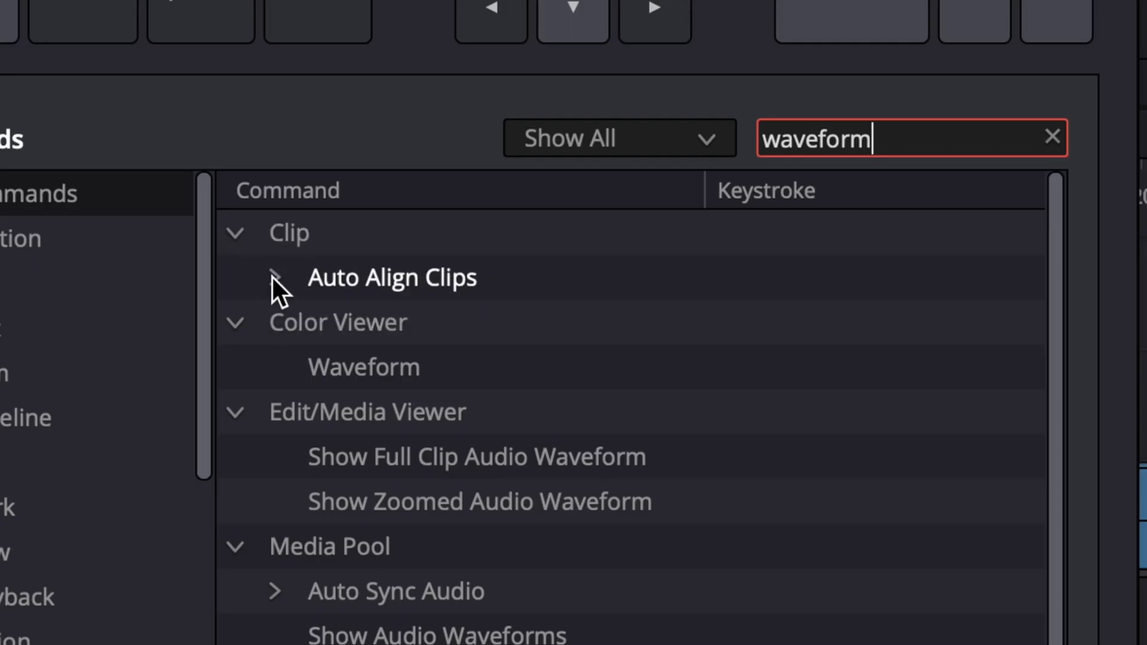
Expand Auto Align Clips and clear Based on Waveform's ⌥W shortcut for re-recording
left_click(277, 278)
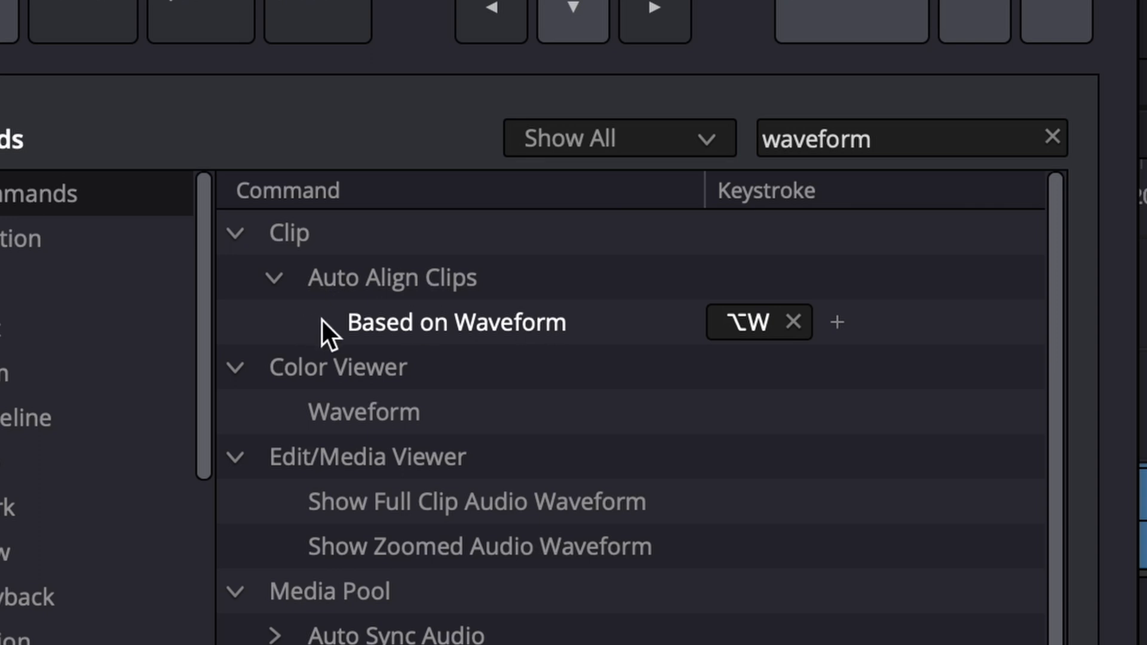
mouse_move(767, 318)
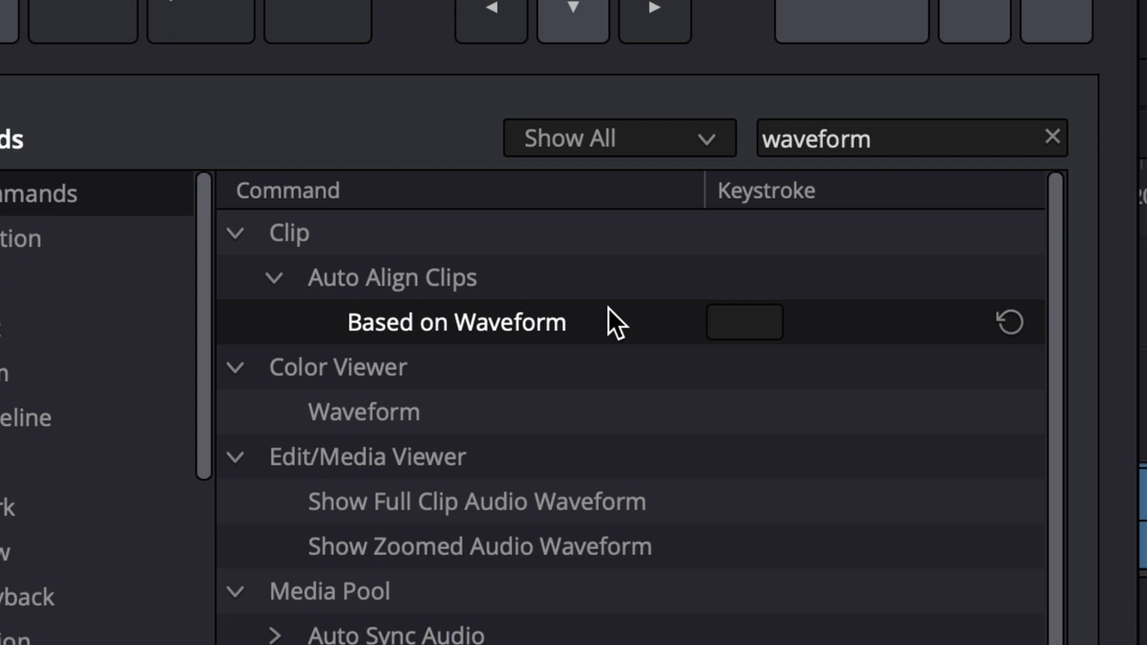
left_click(743, 322)
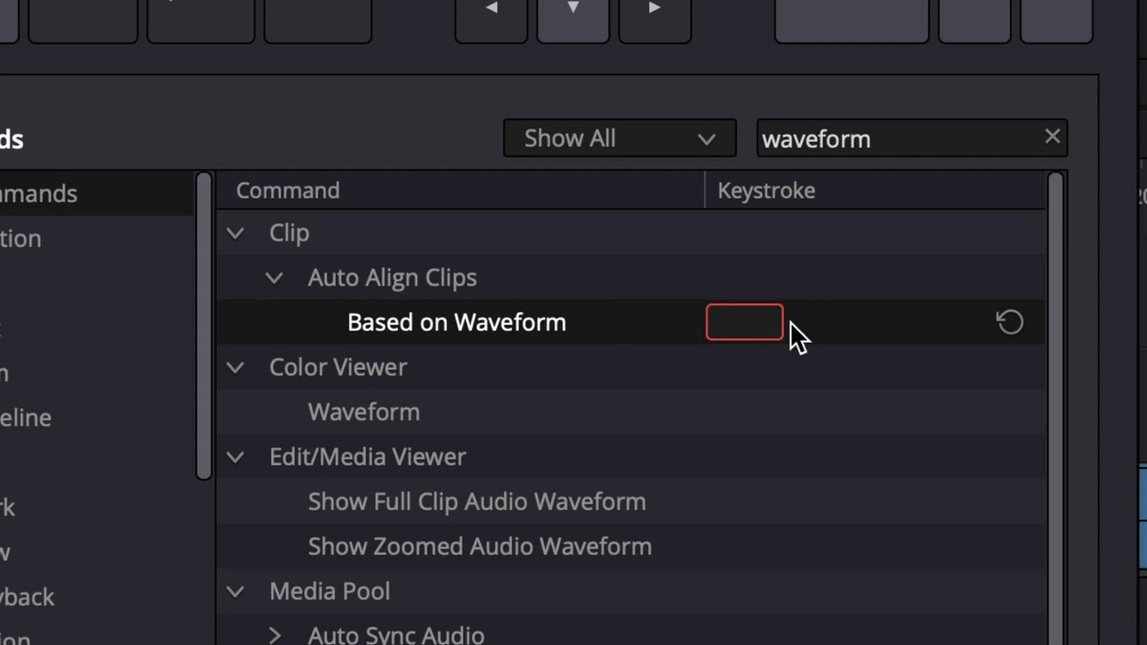